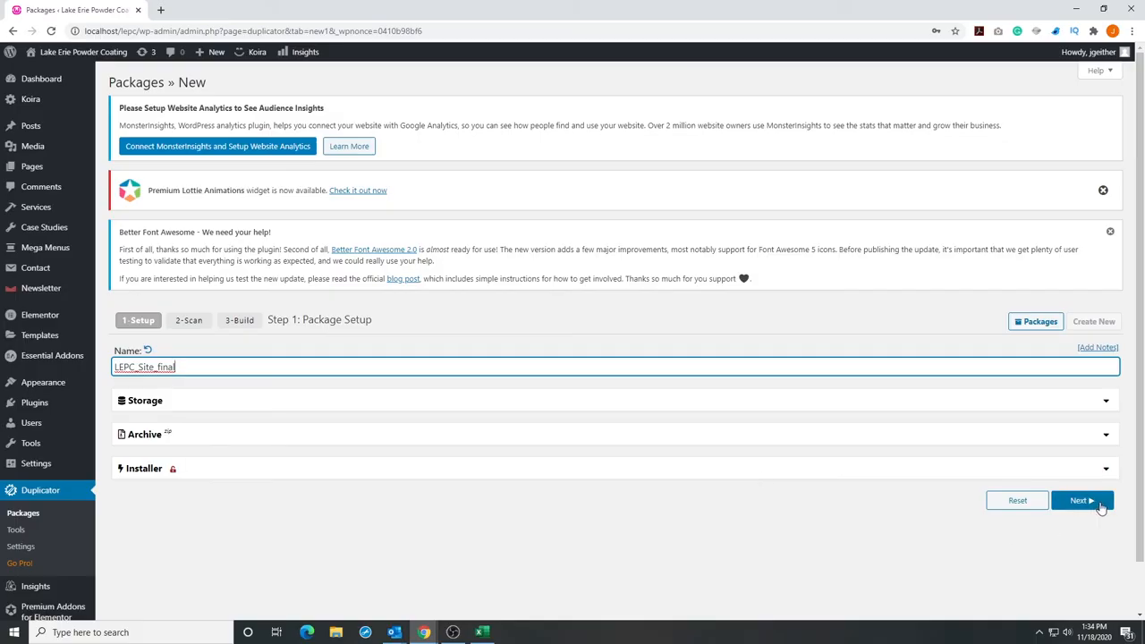
# - Scan LEPC_Site_final, tick 'Yes. Continue with the build process!' and start the build at 0%
pyautogui.click(1082, 500)
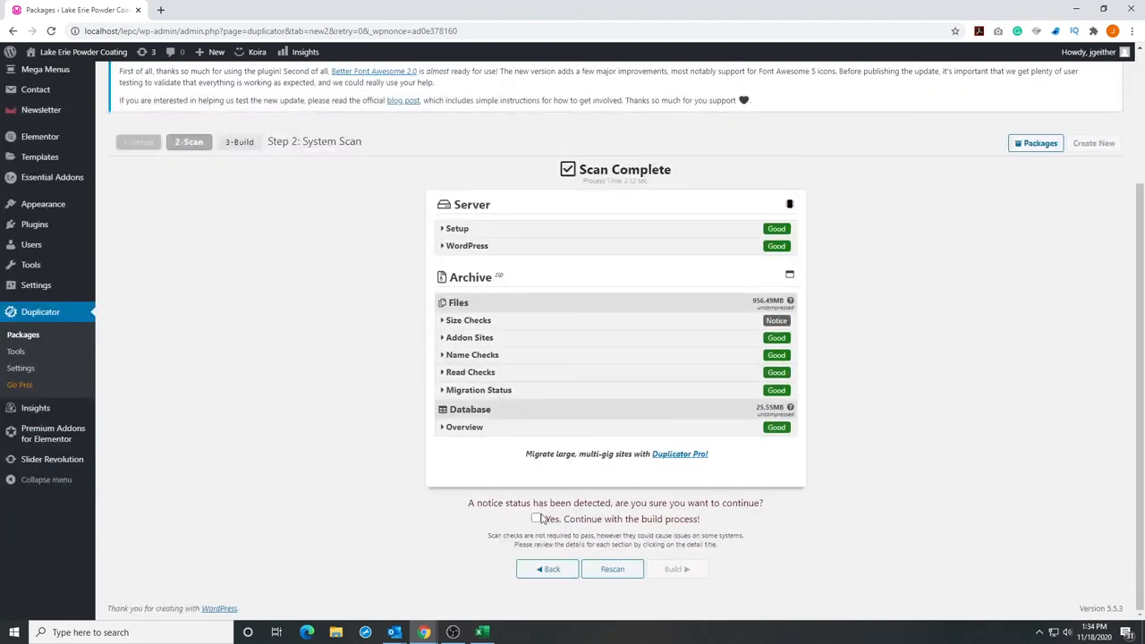
pyautogui.click(537, 519)
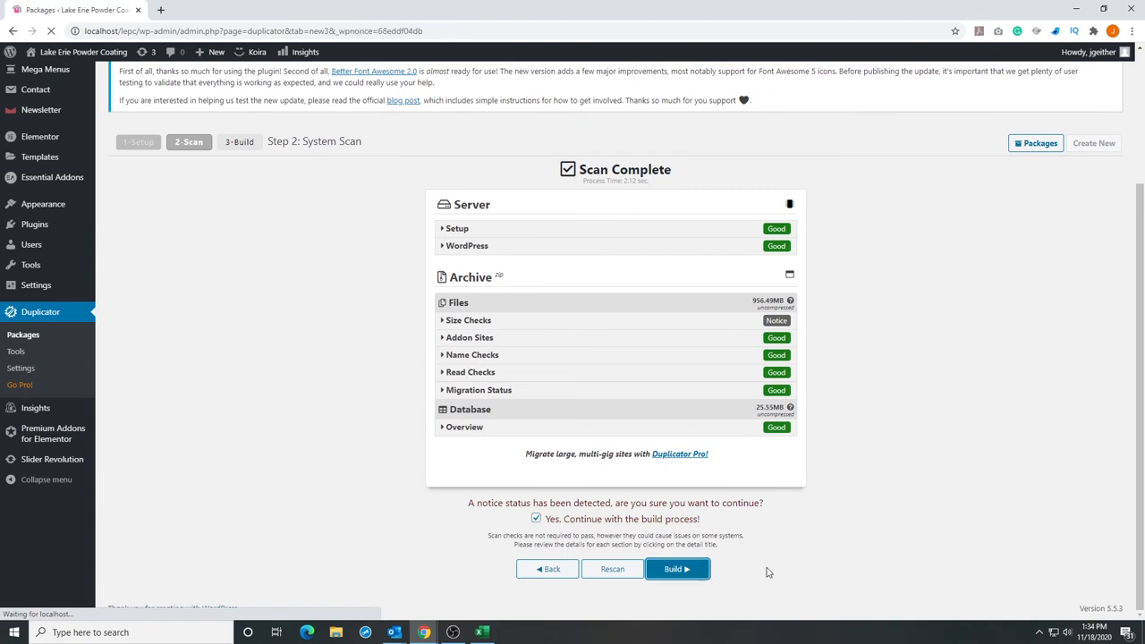
pyautogui.click(676, 569)
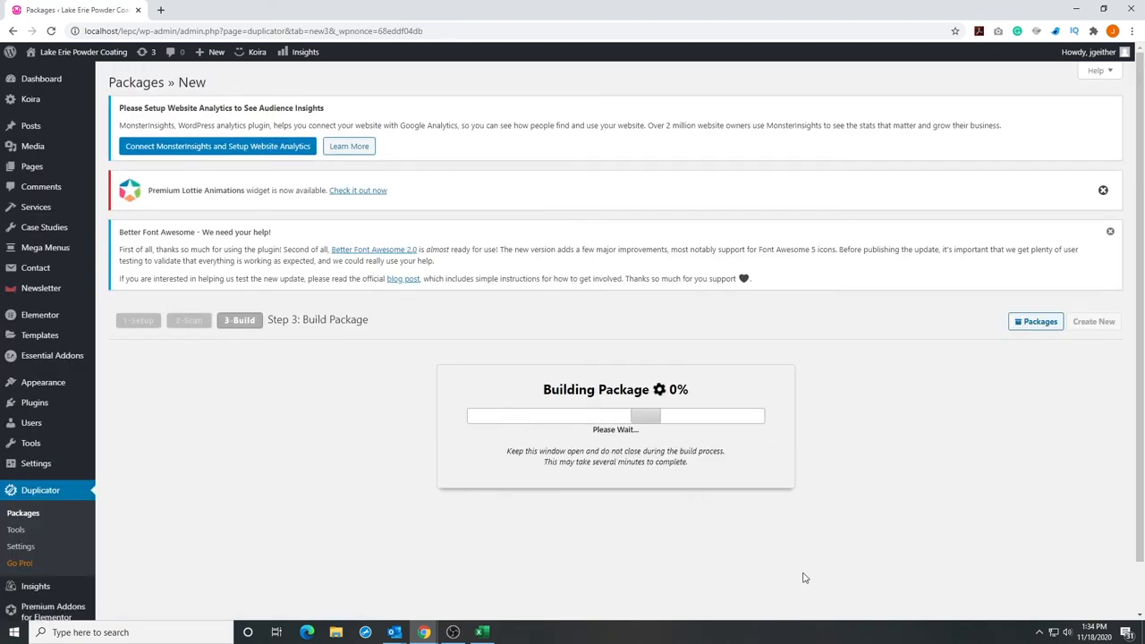